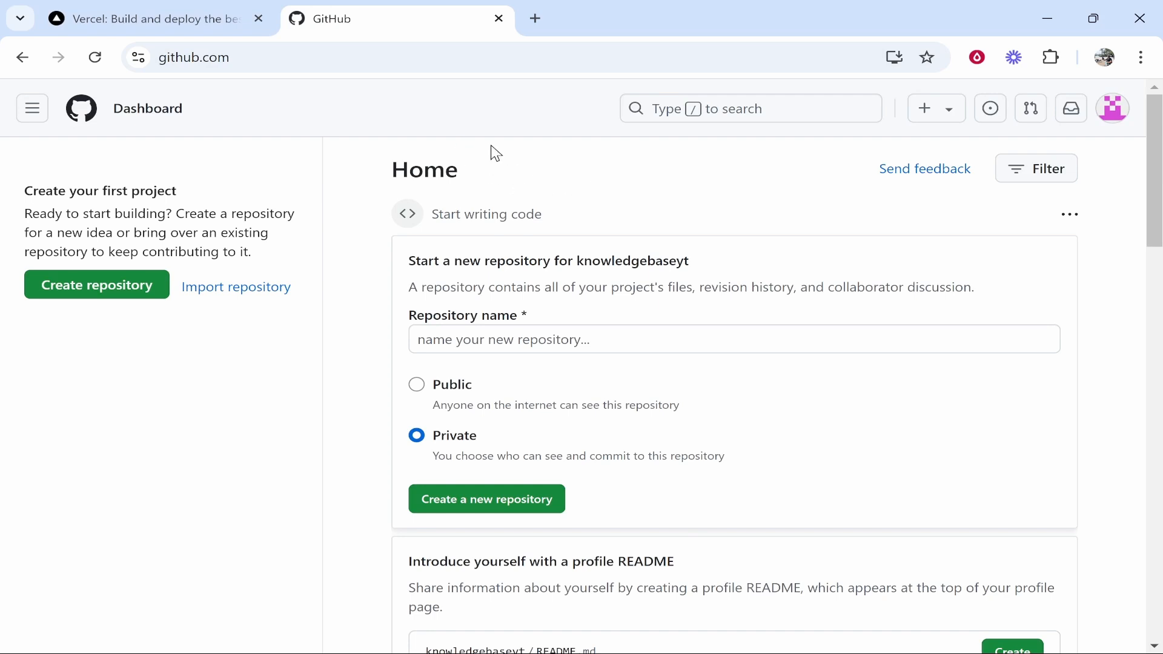
Step: From the GitHub dashboard, create a public repository named 'todo'
left_click(145, 18)
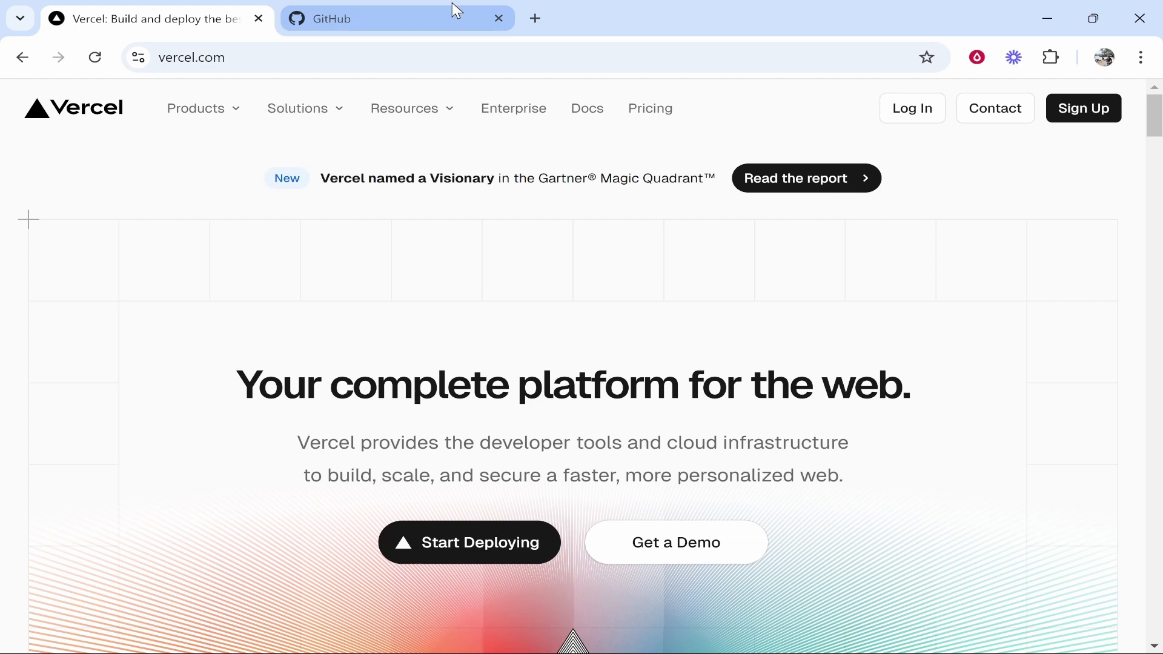
left_click(371, 19)
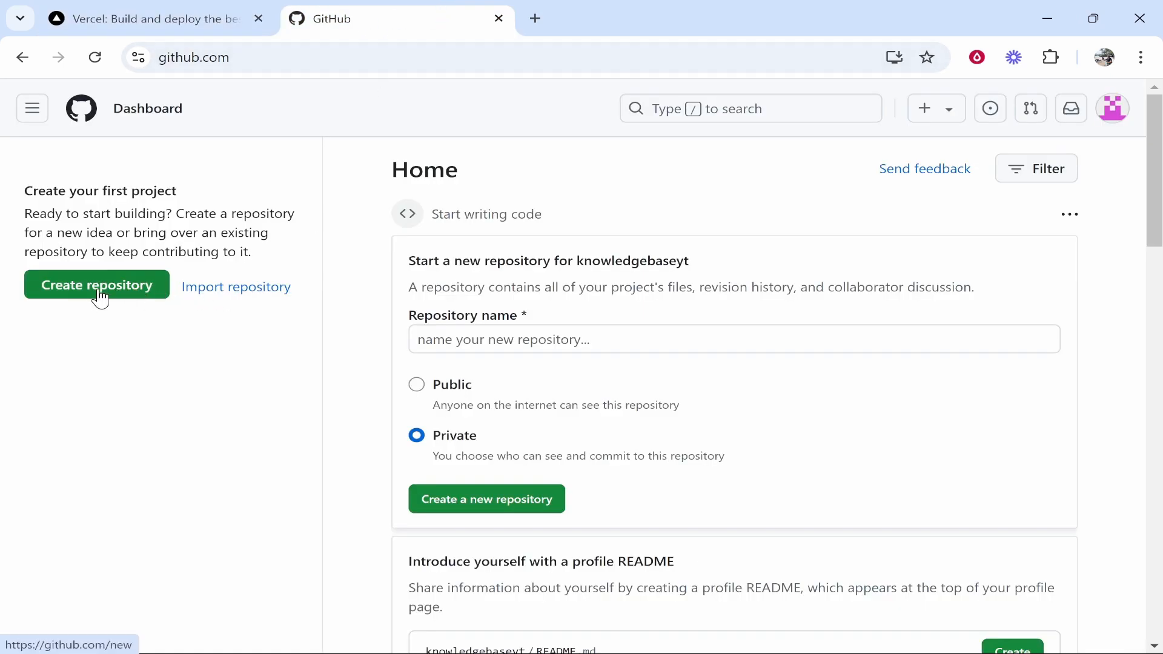
left_click(96, 285)
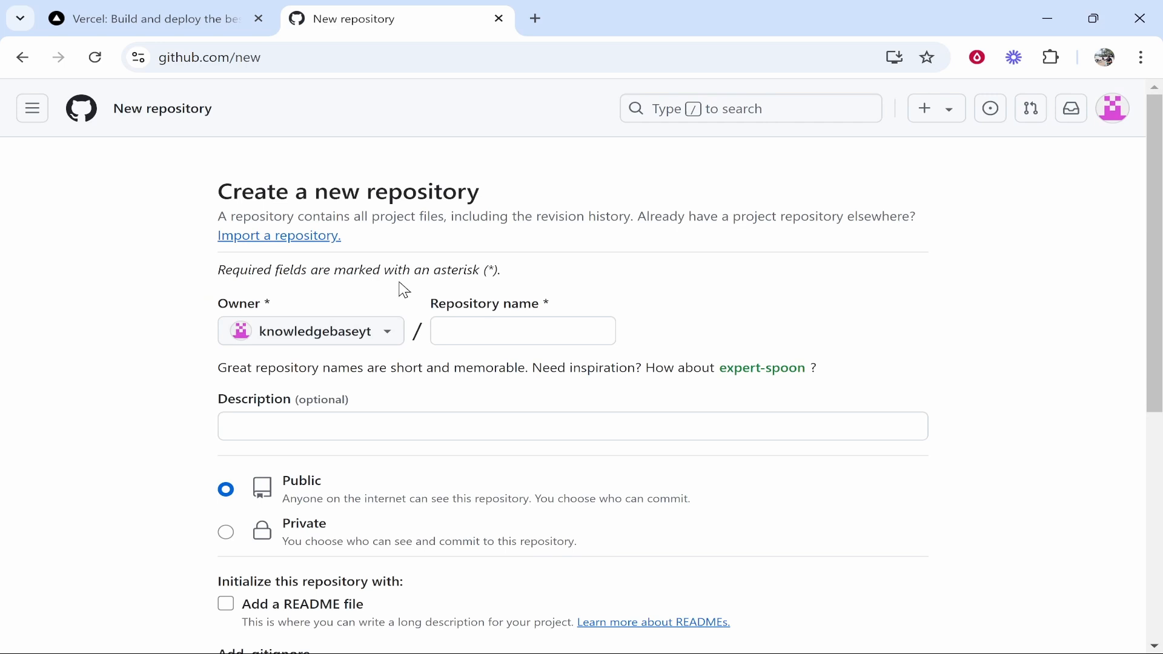
type("todo")
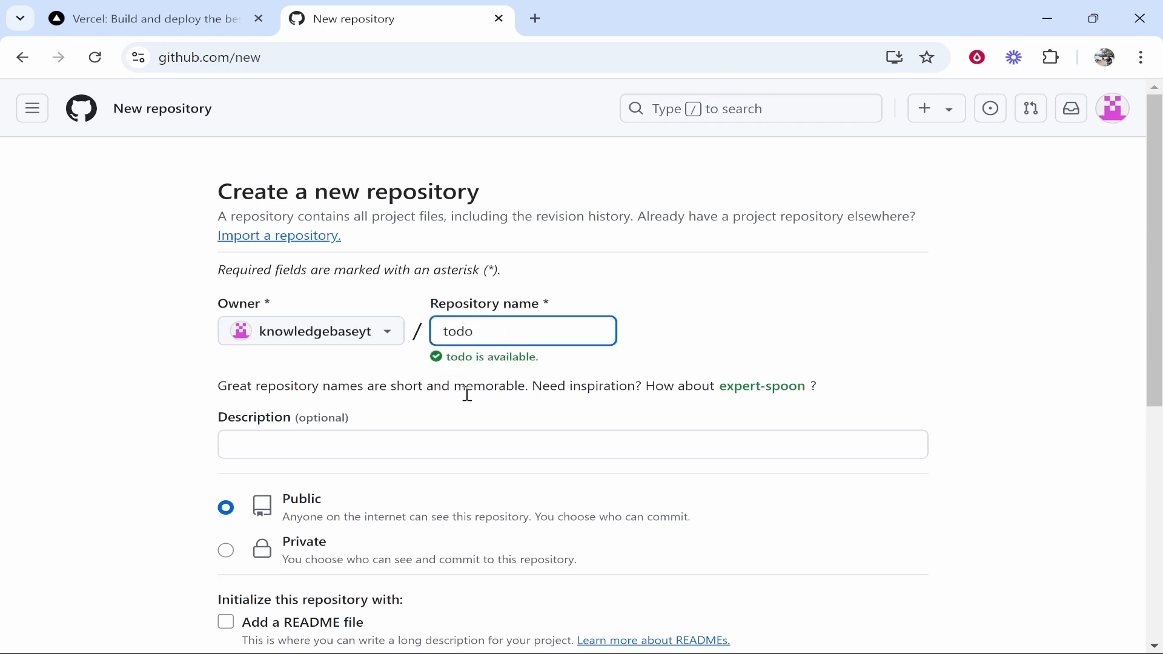
scroll("down", 3)
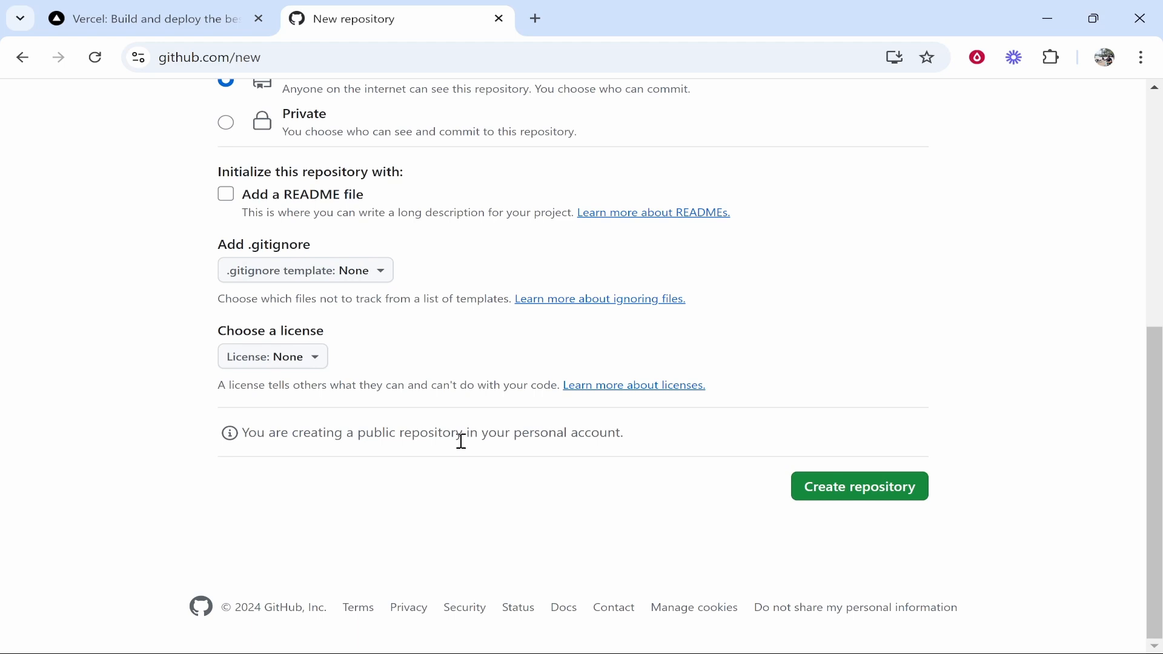
left_click(858, 486)
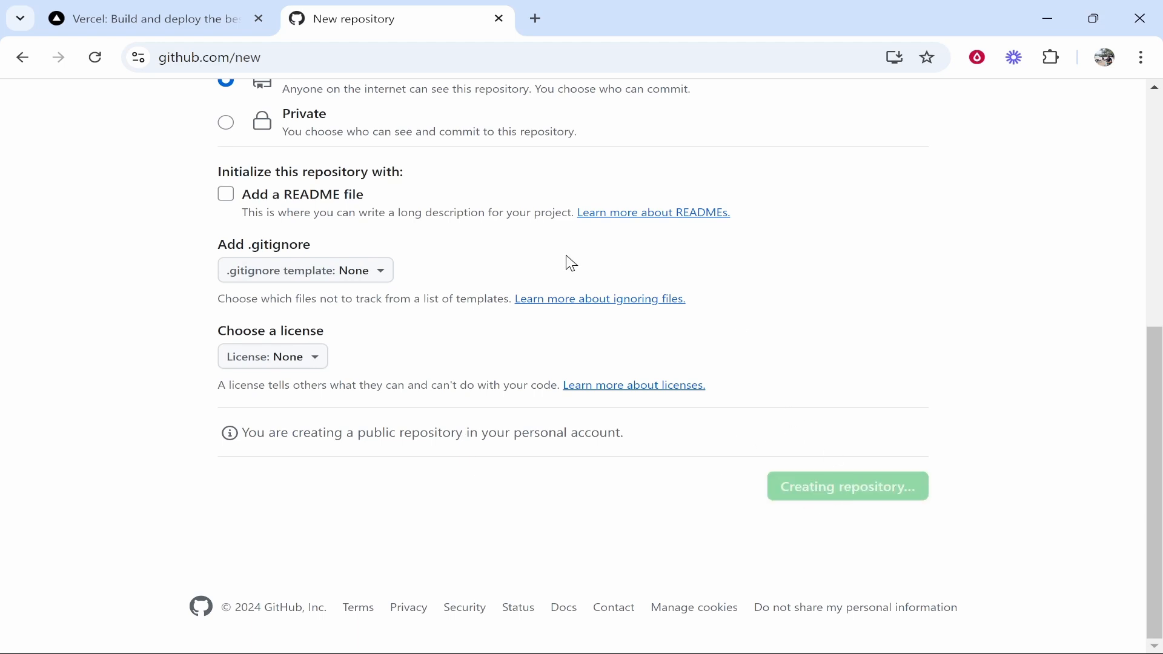
left_click(846, 485)
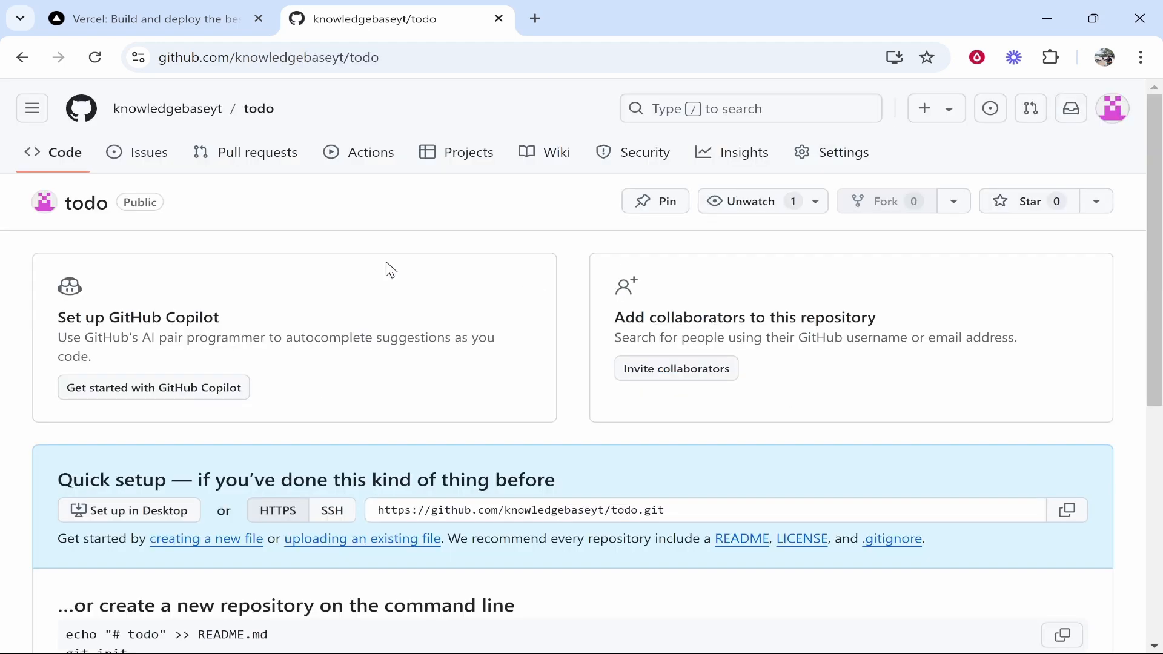
scroll("down", 3)
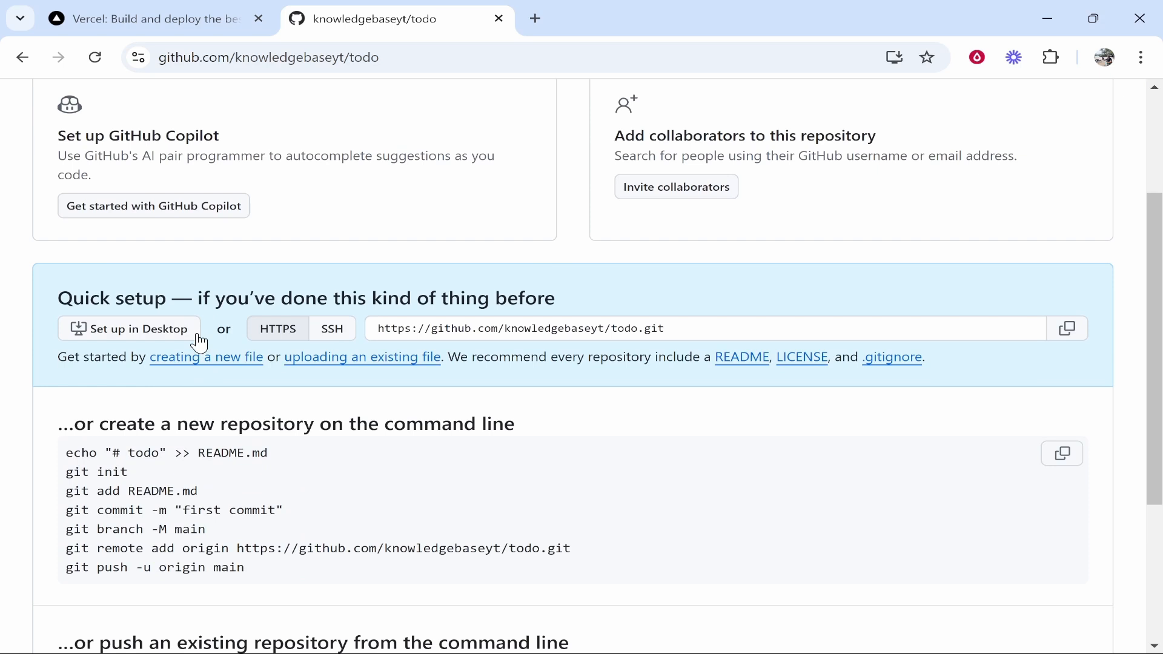
mouse_move(344, 364)
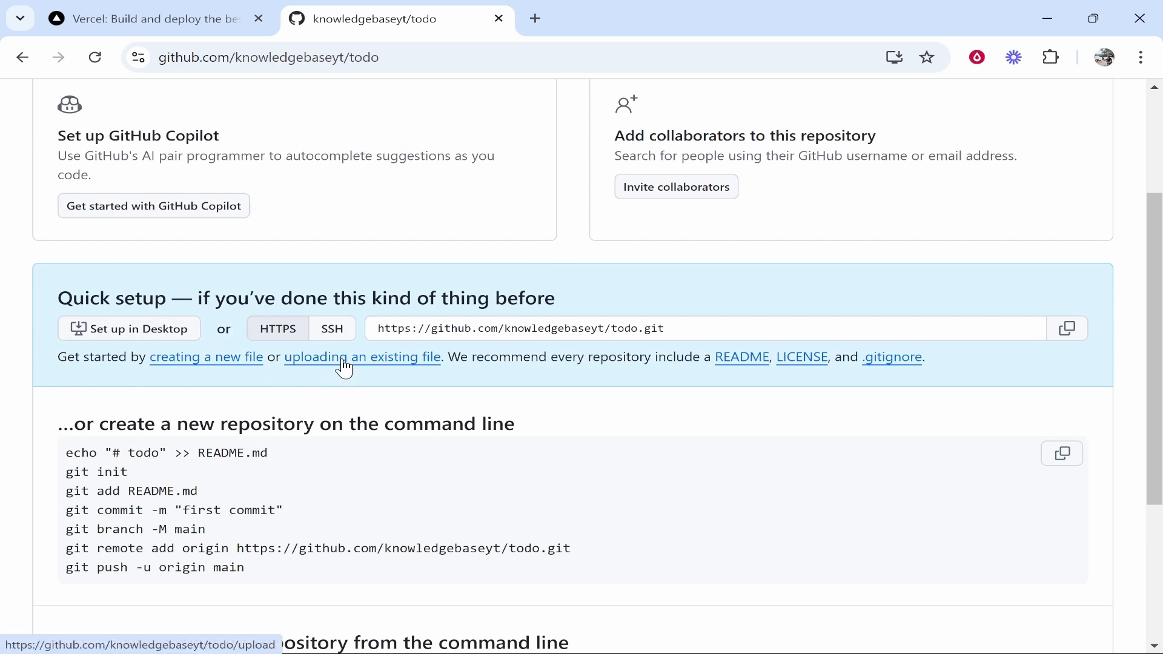
Step: Upload index.html from the Todo folder into the todo repository and commit it
left_click(362, 357)
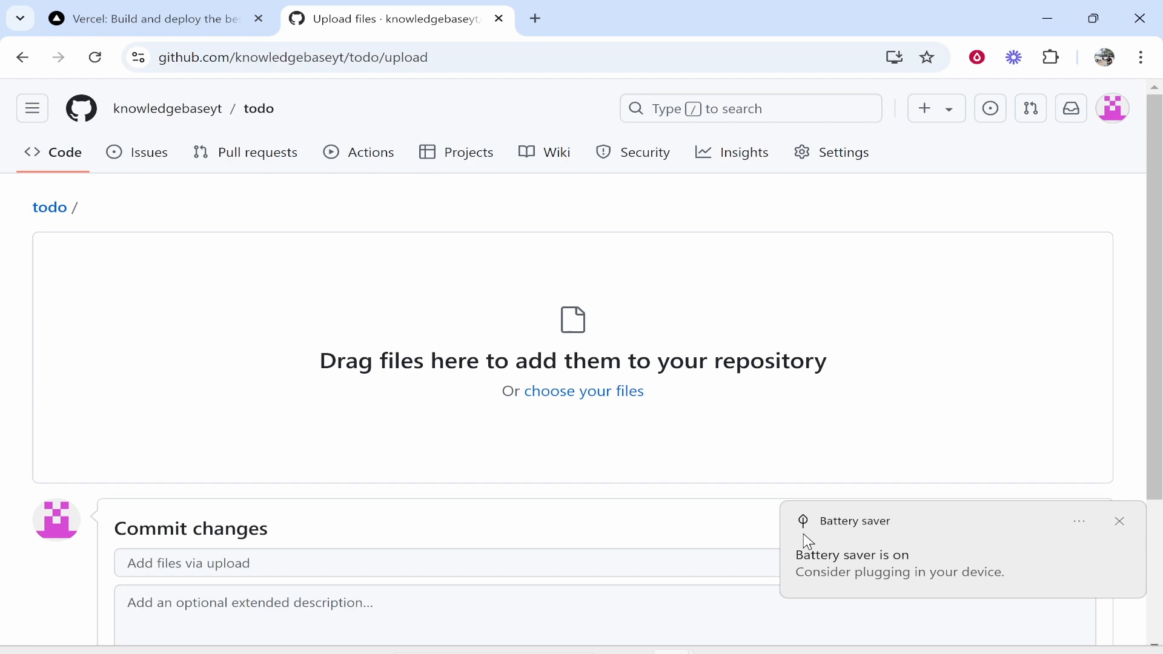
left_click(584, 391)
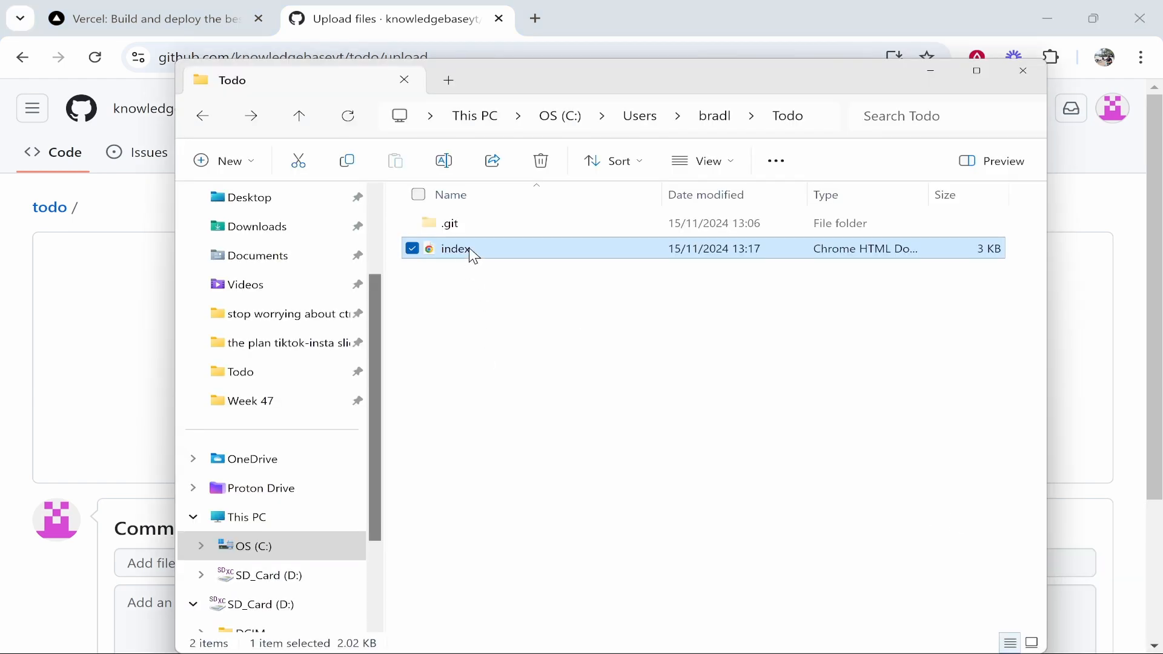
left_click_drag(456, 249, 571, 360)
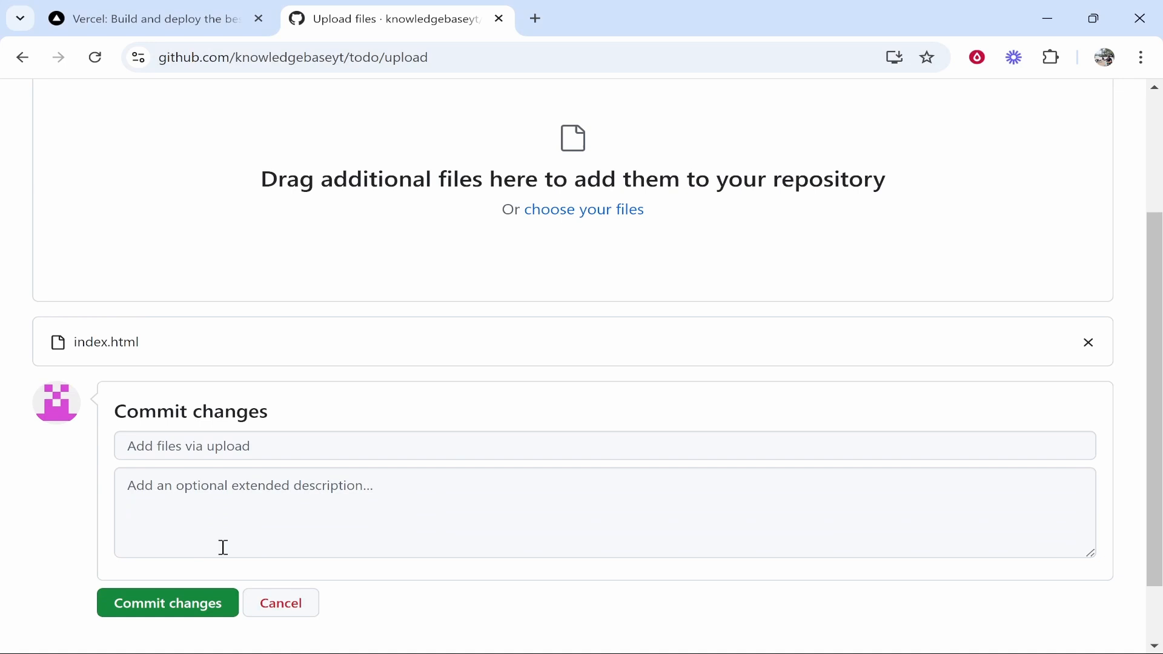
left_click(167, 602)
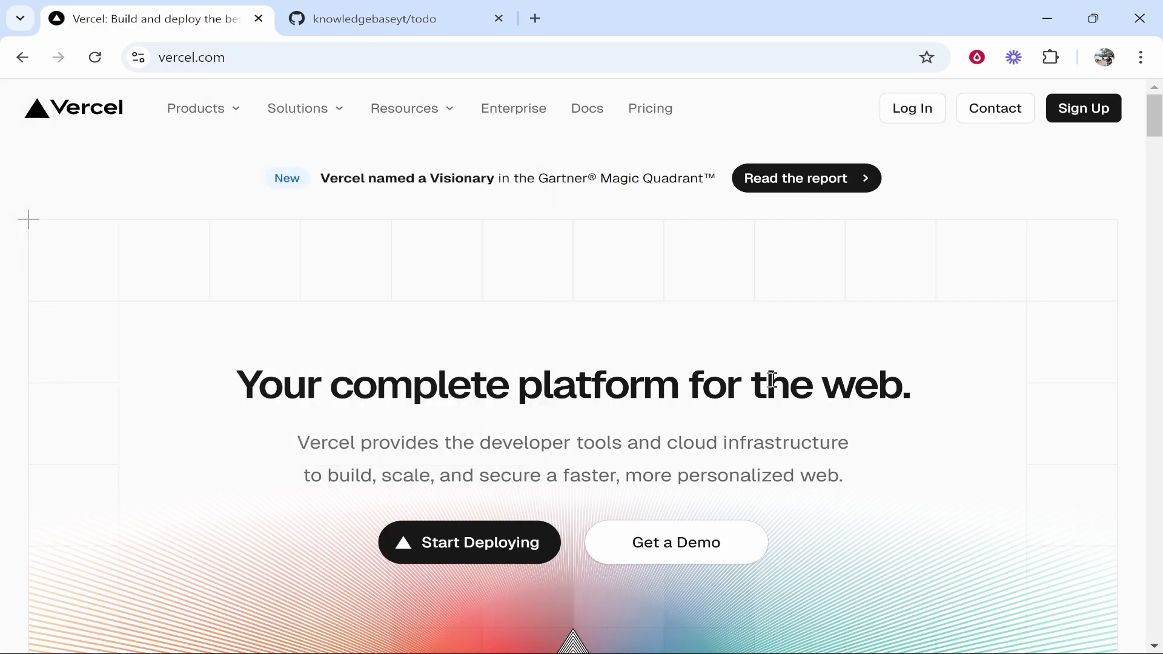
Step: Start deploying on vercel.com and sign in with the GitHub account
left_click(469, 542)
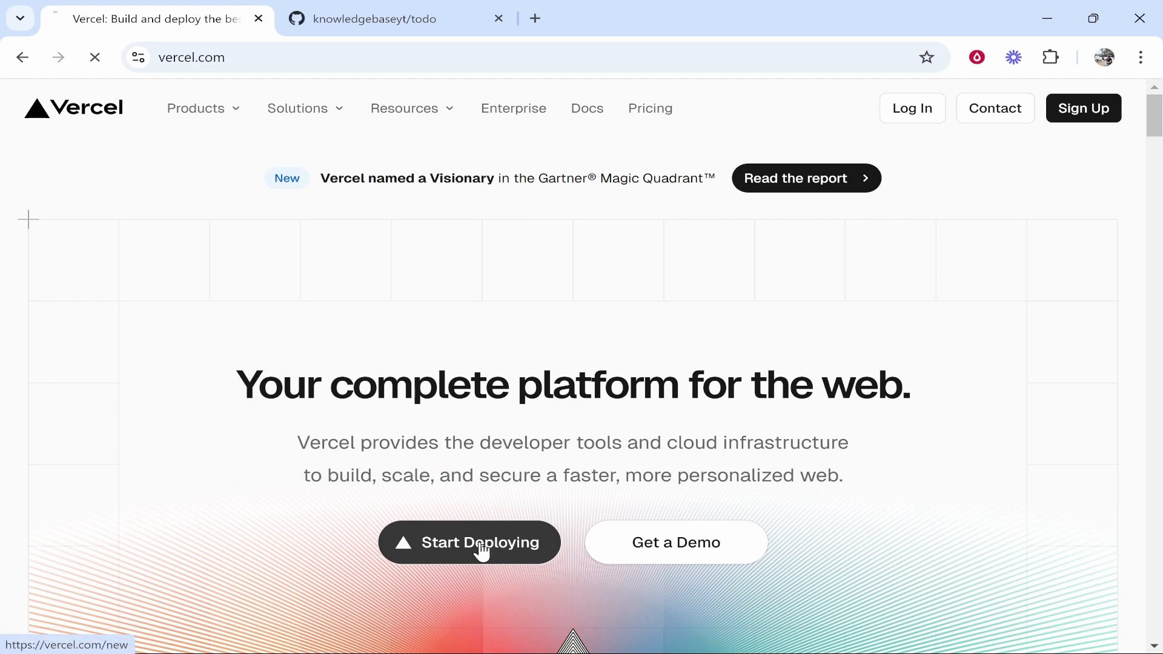
left_click(469, 542)
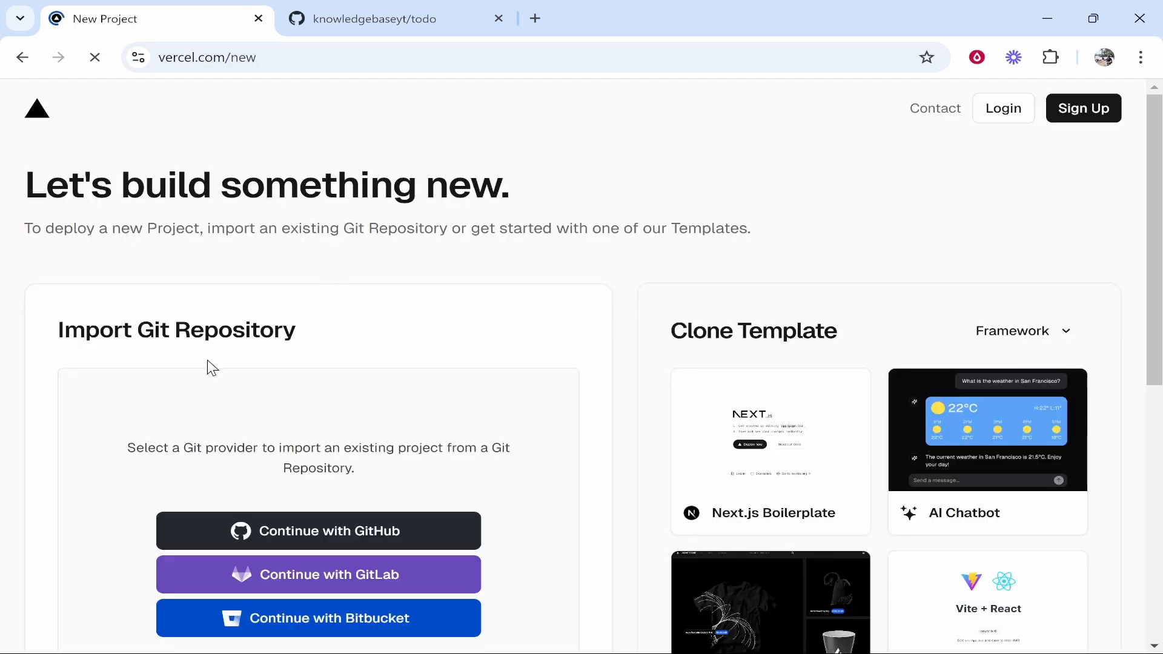
scroll("down", 3)
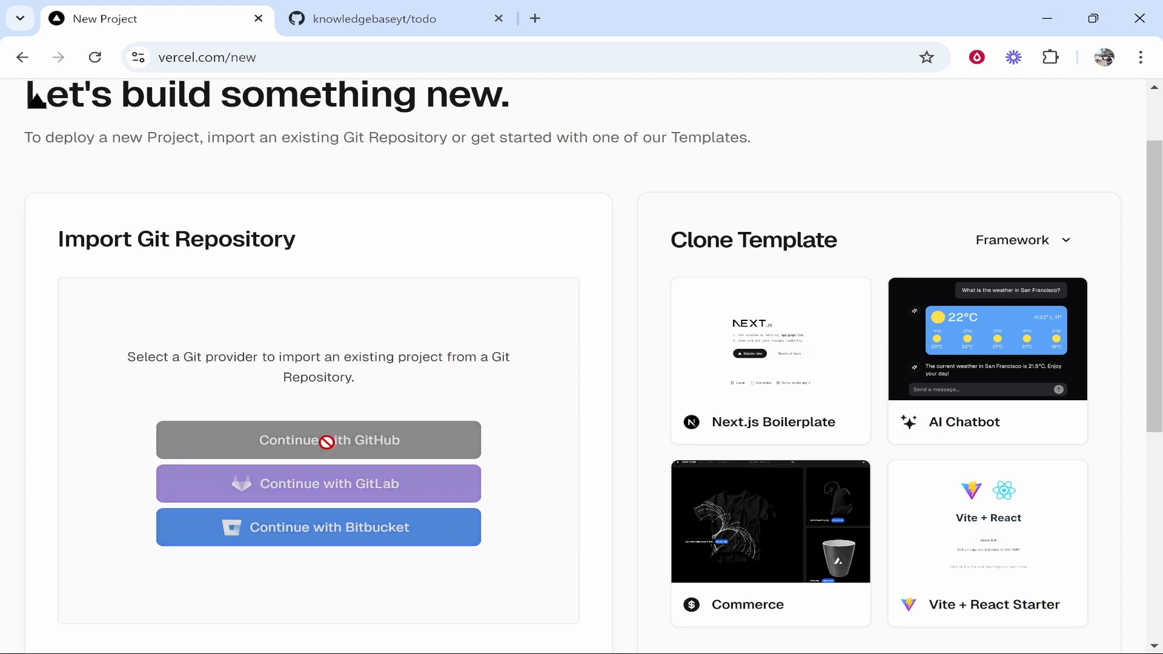
left_click(318, 439)
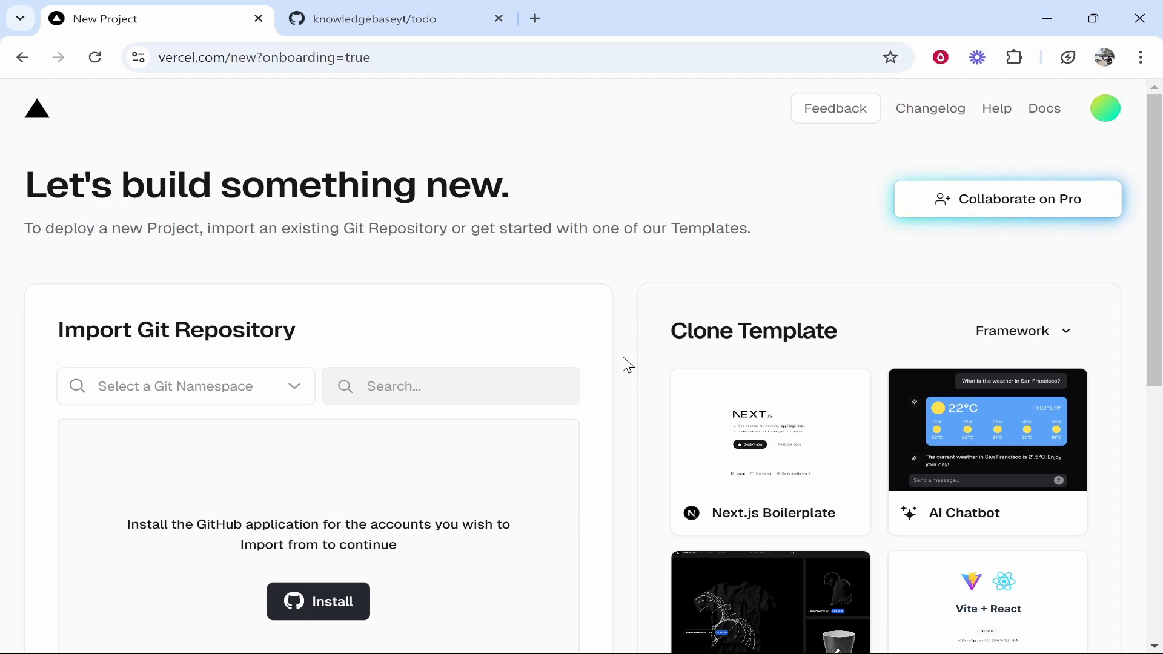
Step: Check the todo repo, then begin installing the GitHub app under Import Git Repository
left_click(378, 19)
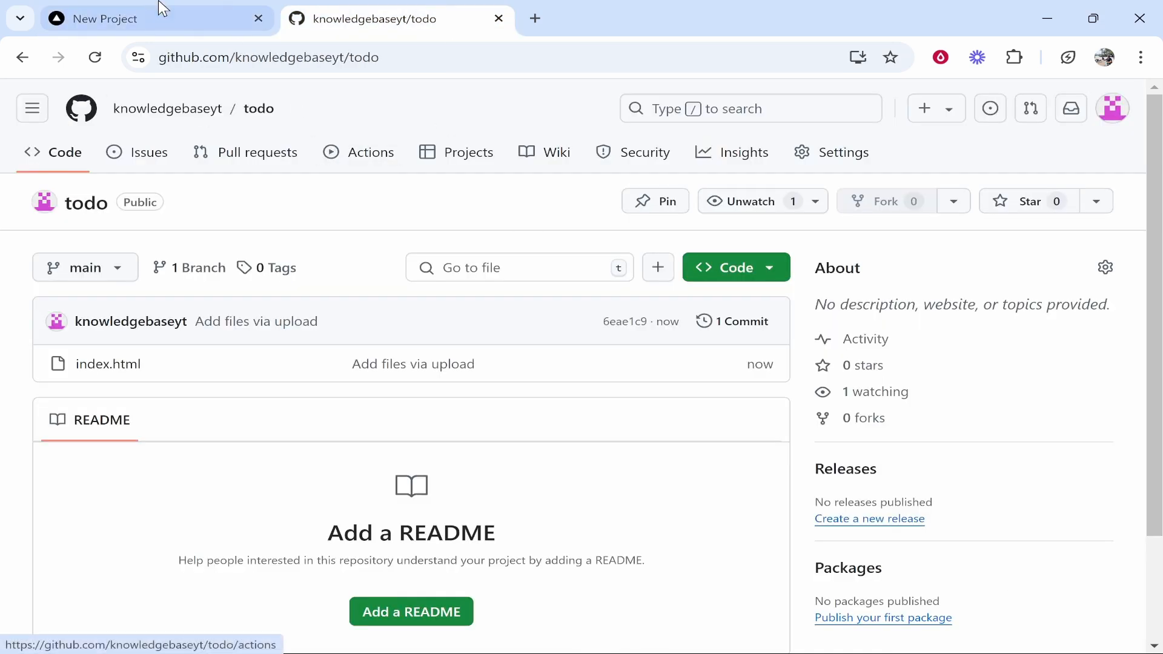
left_click(103, 19)
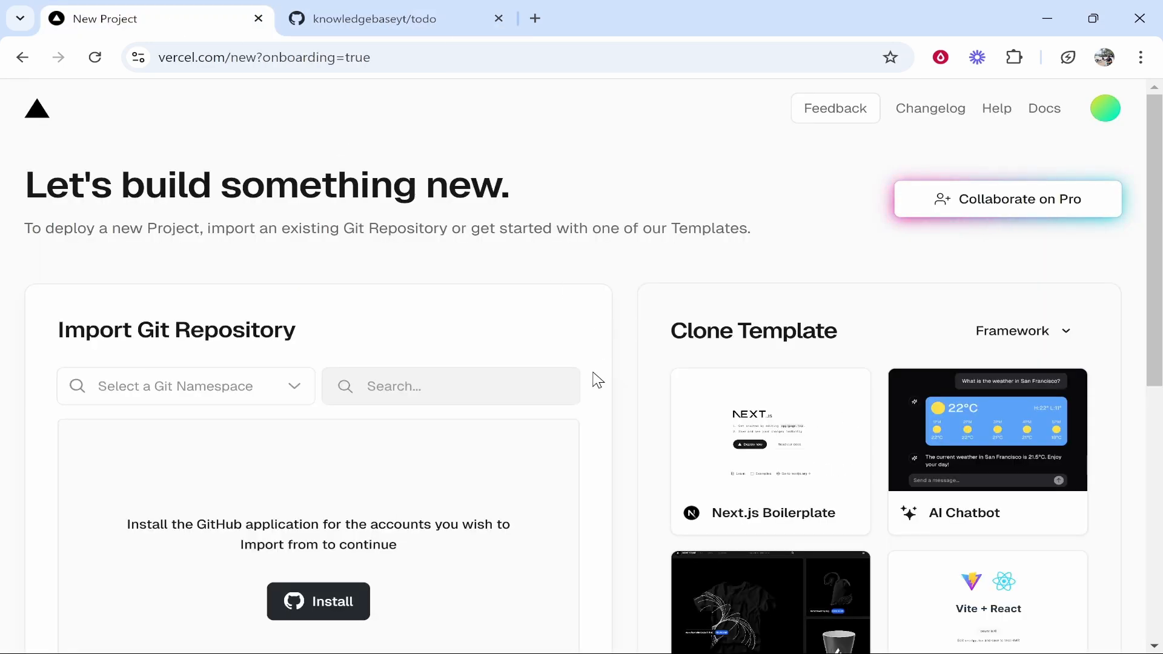
scroll("down", 3)
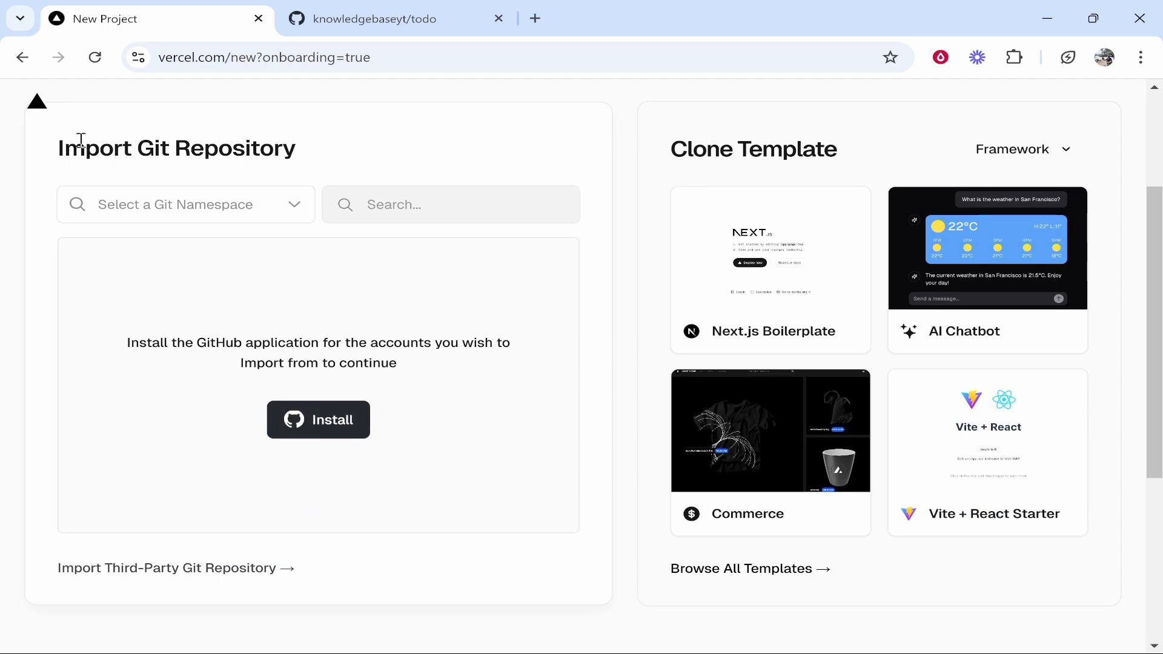
left_click(318, 419)
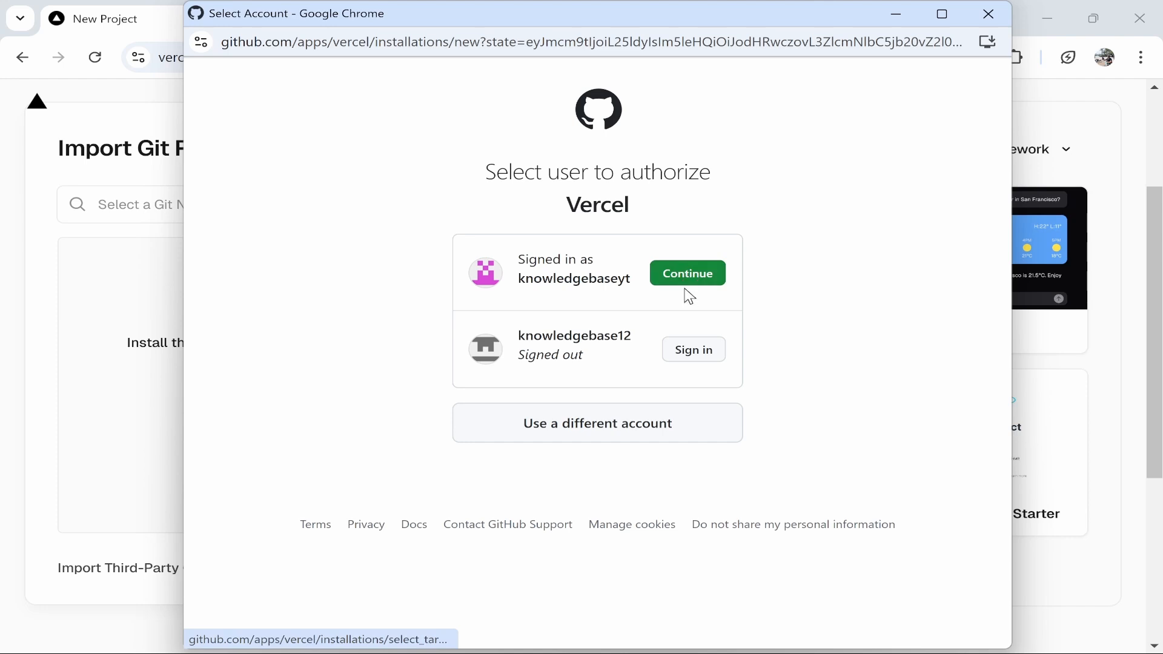
Step: Install the Vercel app with 'Only select repositories' set to knowledgebaseyt/todo
left_click(685, 274)
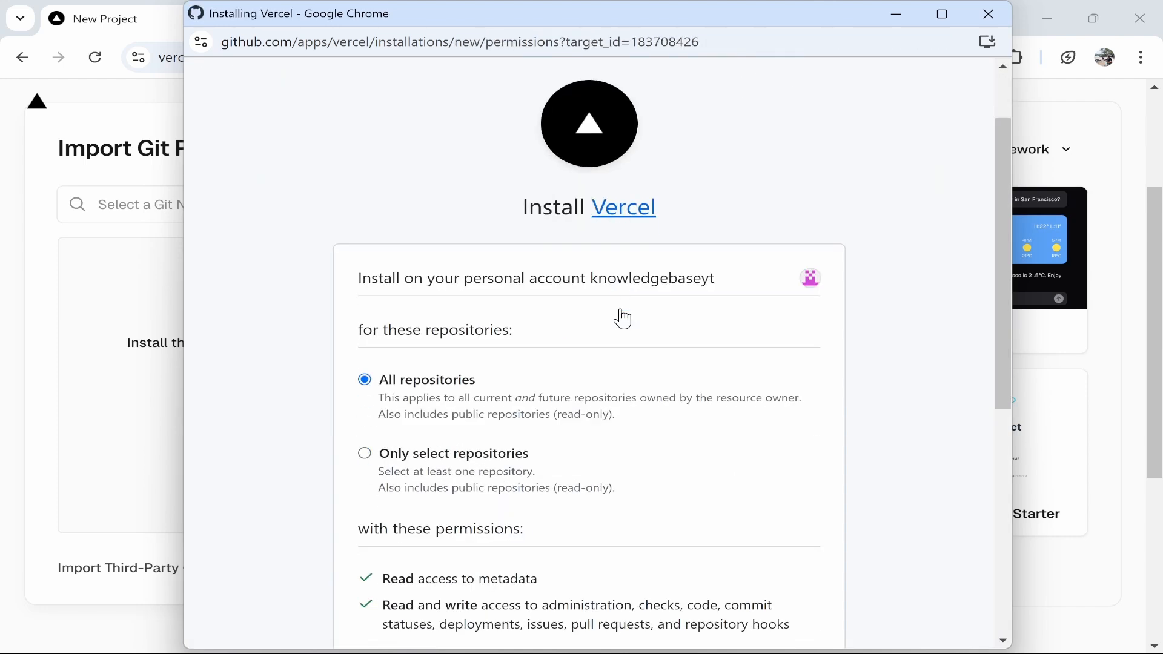
scroll("down", 3)
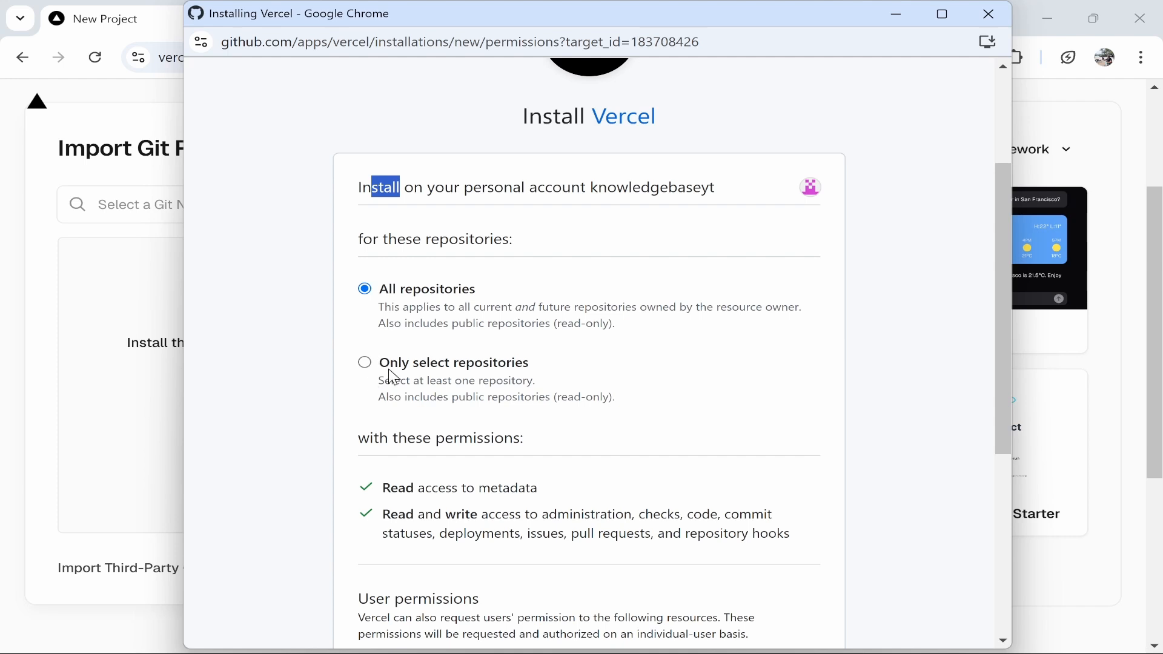
left_click(364, 362)
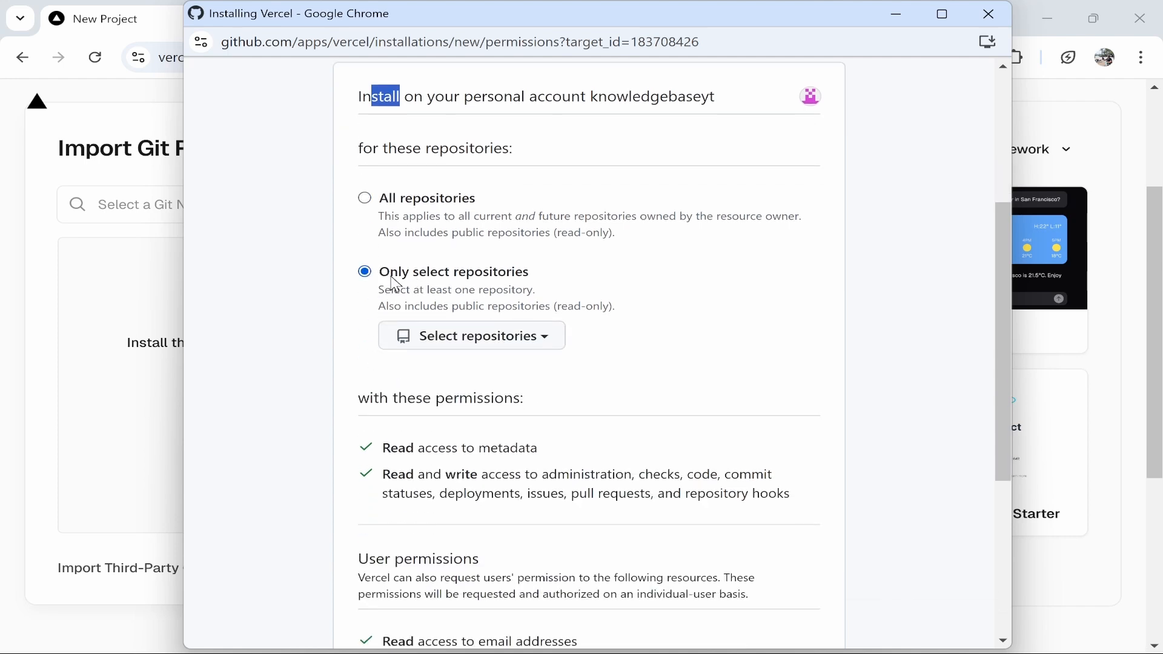
left_click(471, 335)
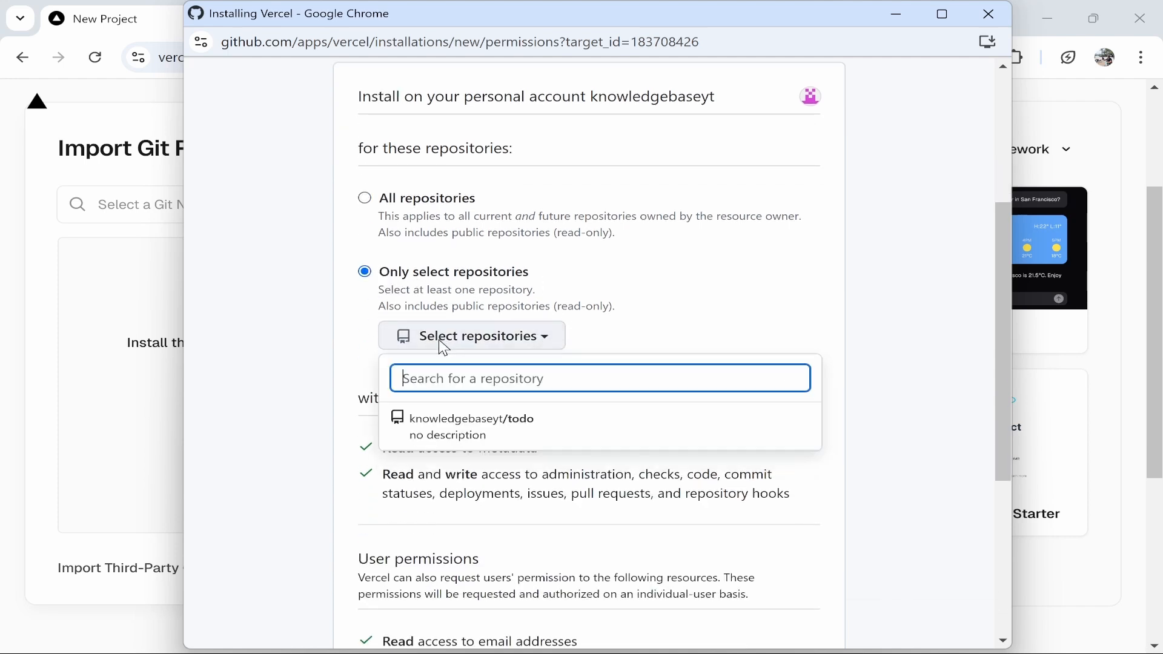
left_click(470, 419)
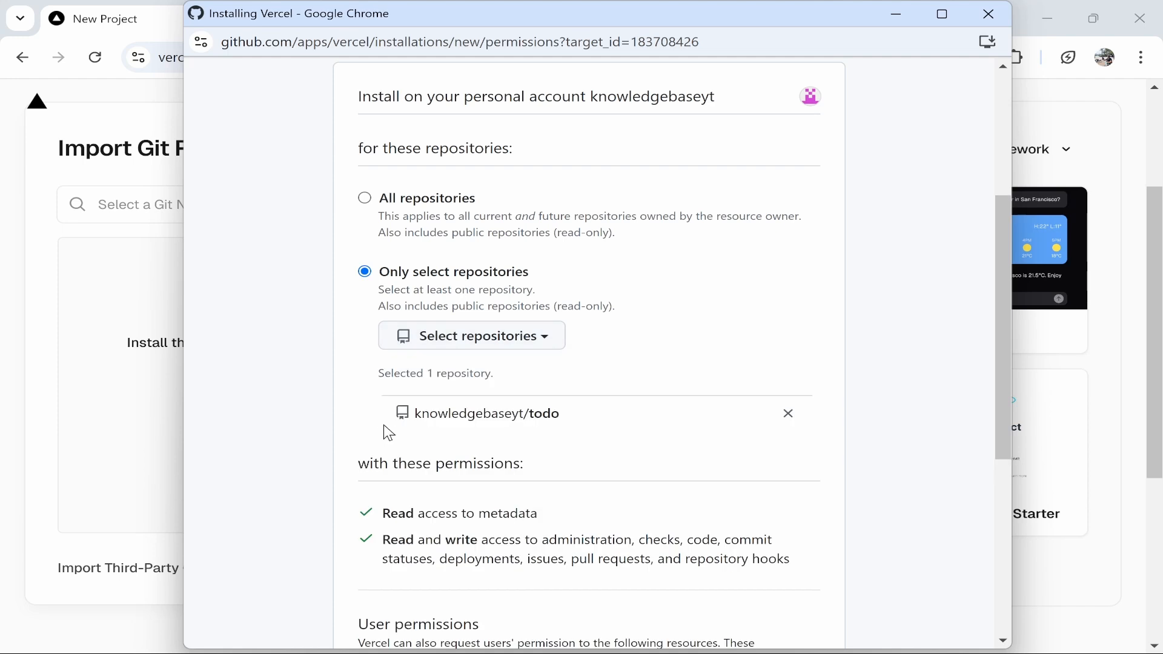
scroll("down", 3)
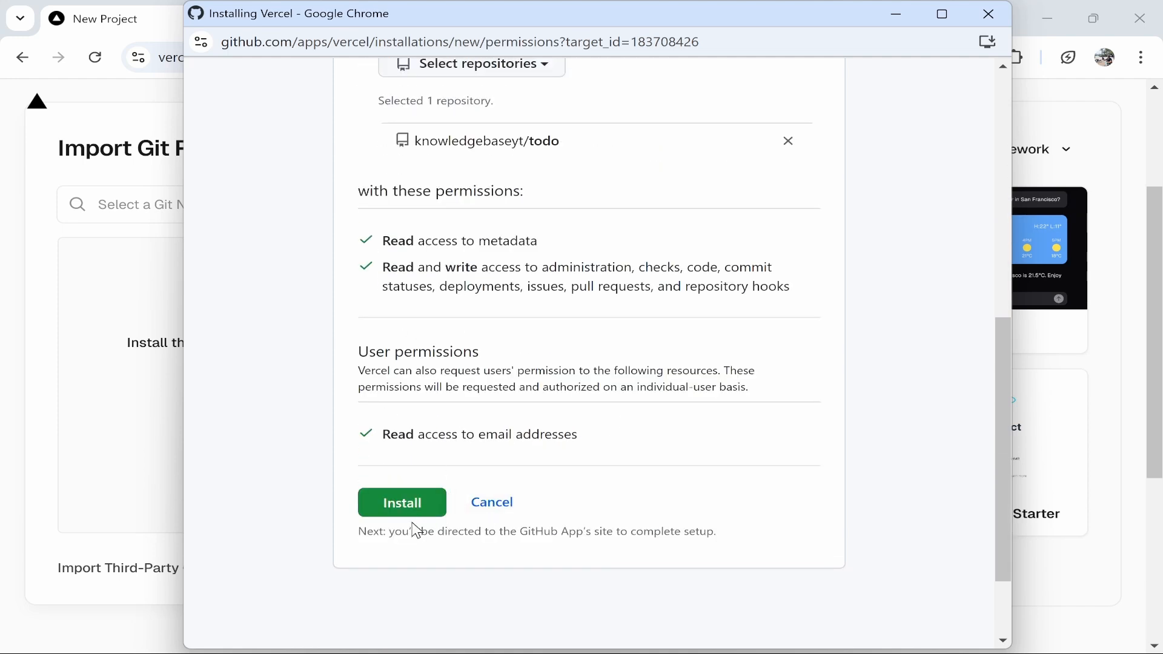
left_click(401, 502)
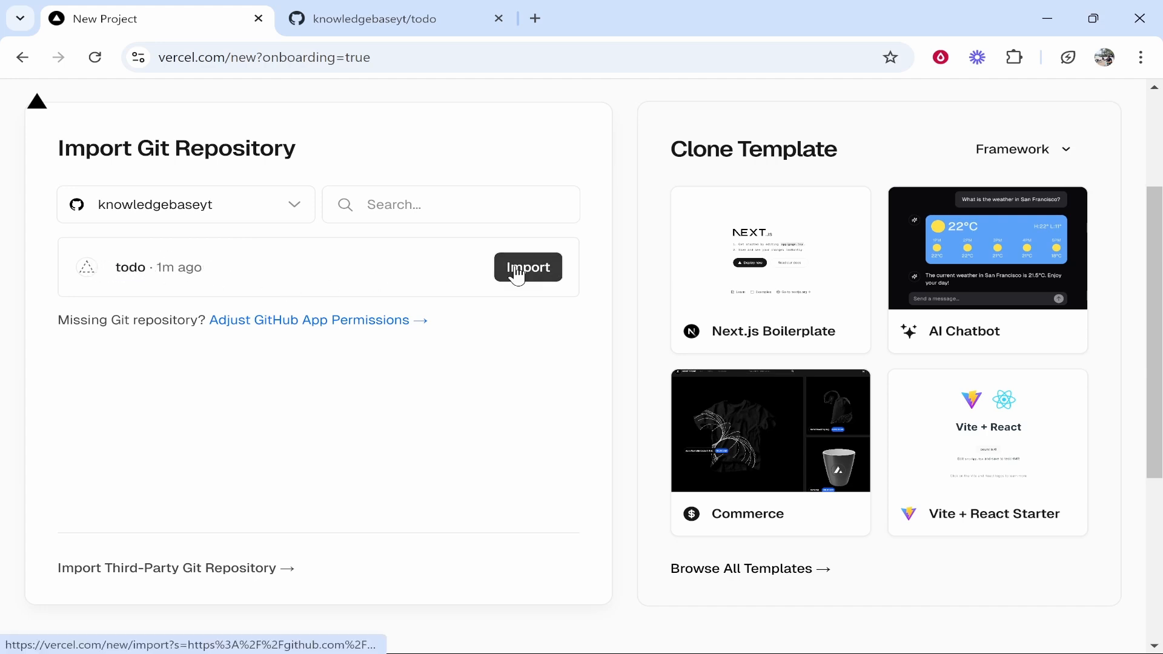
Step: Import the todo repository, keeping project name todo and preset Other, and deploy it
left_click(528, 267)
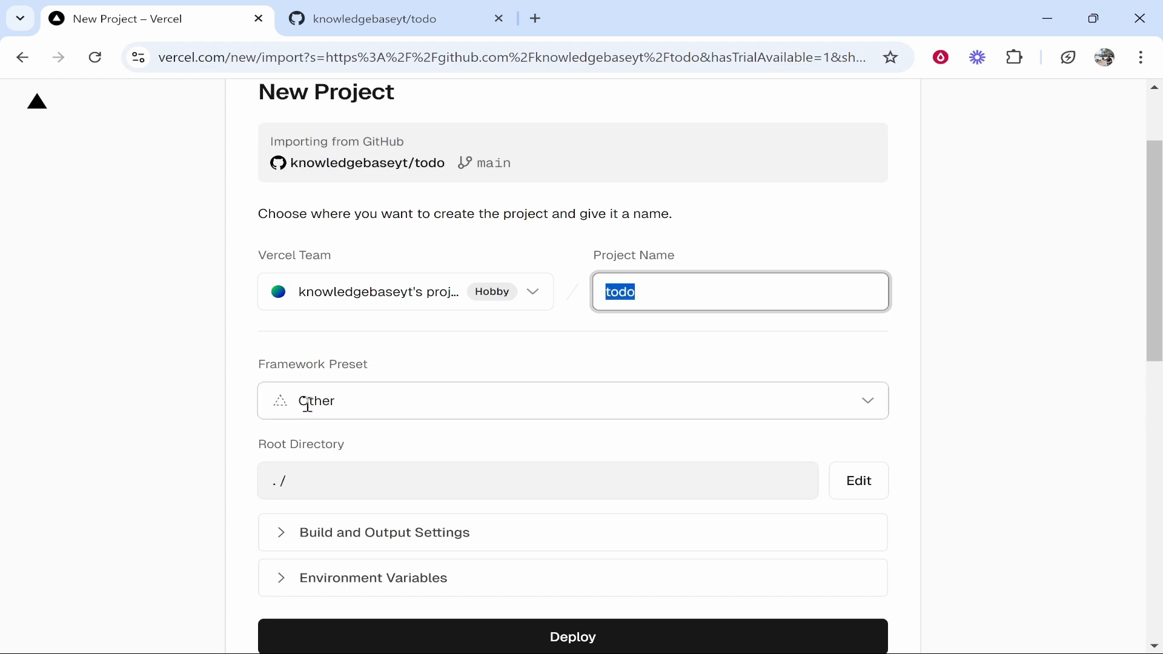
left_click(182, 367)
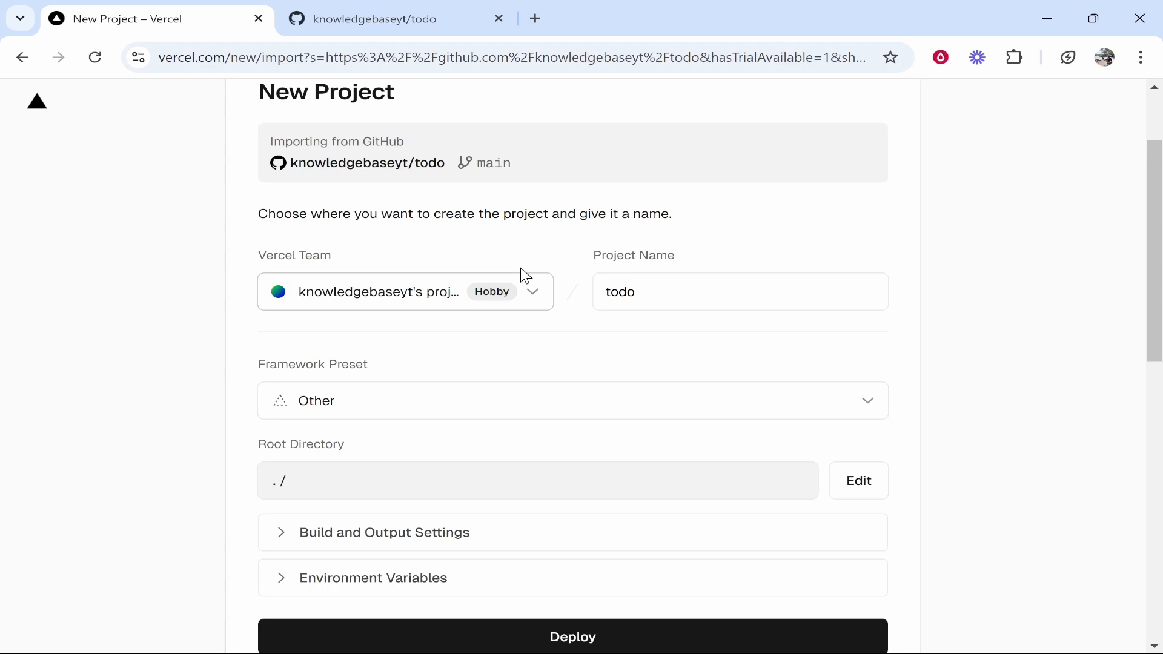
left_click(572, 635)
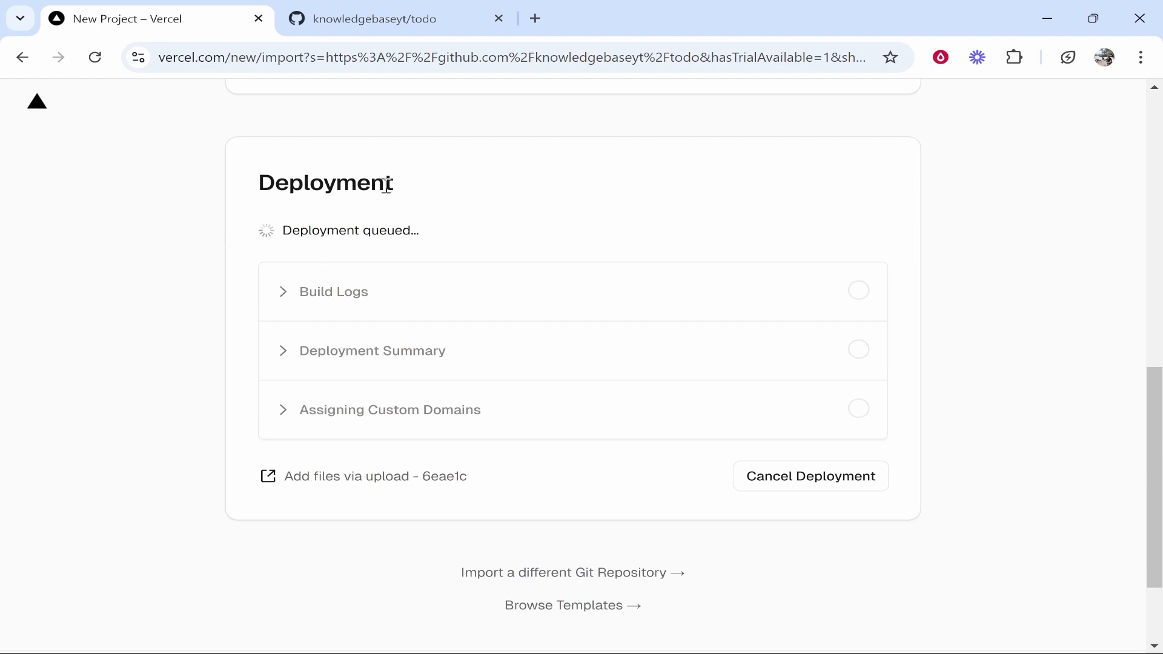
left_click(393, 19)
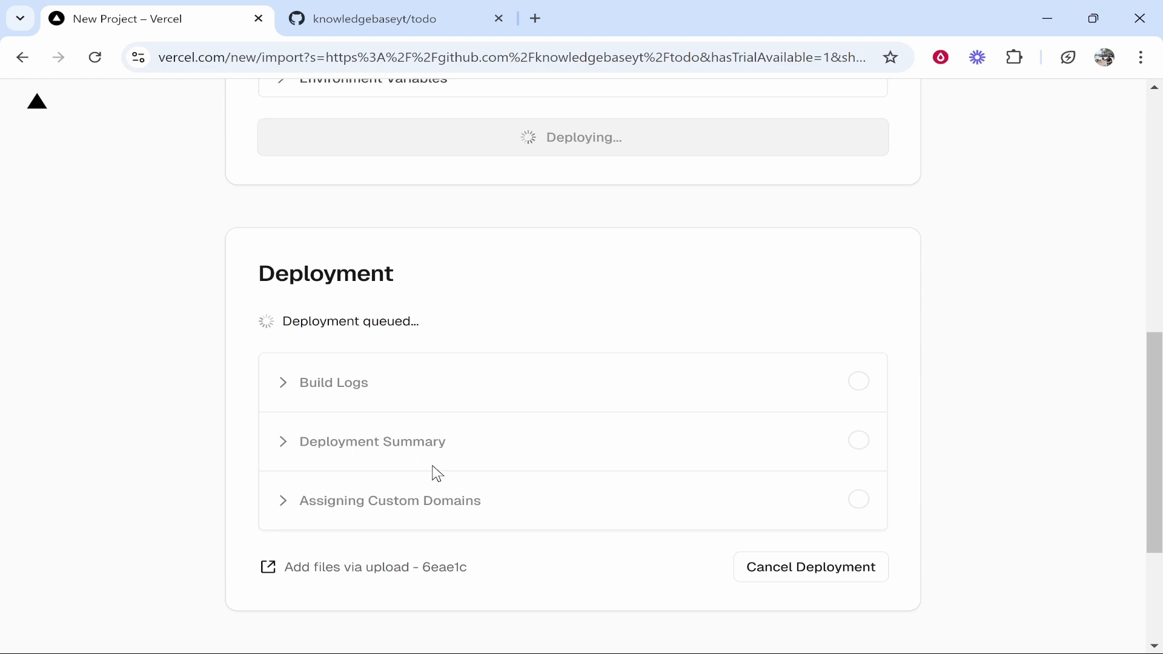
mouse_move(771, 475)
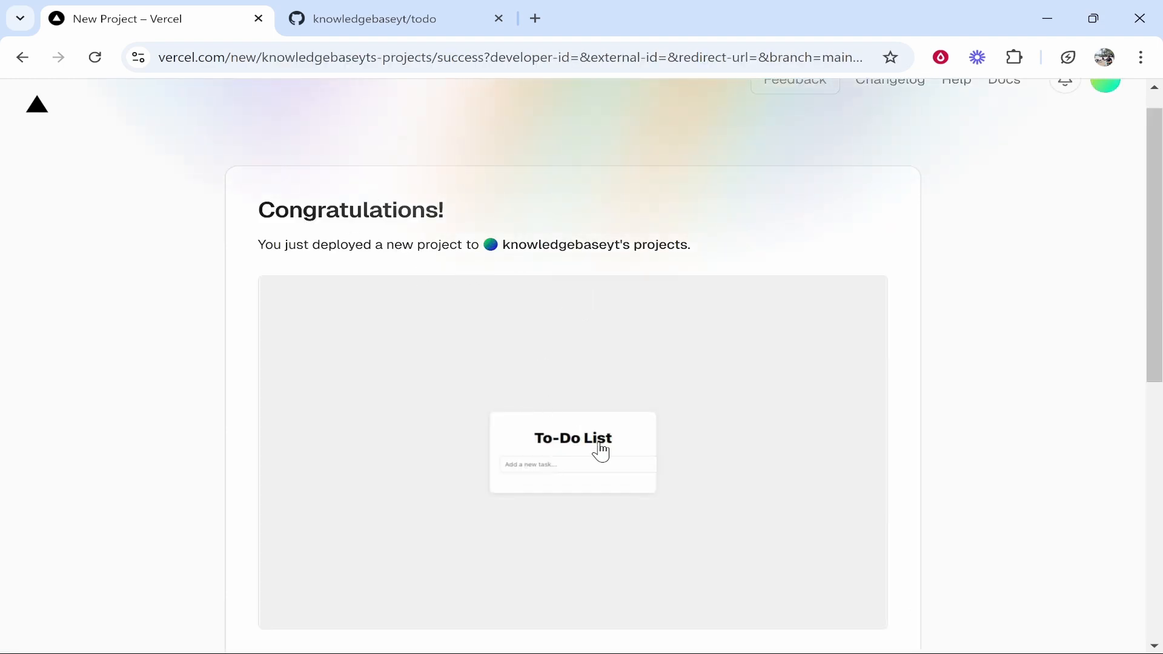
Step: Continue to the dashboard and pick the todo project from the team/project switcher
scroll("down", 3)
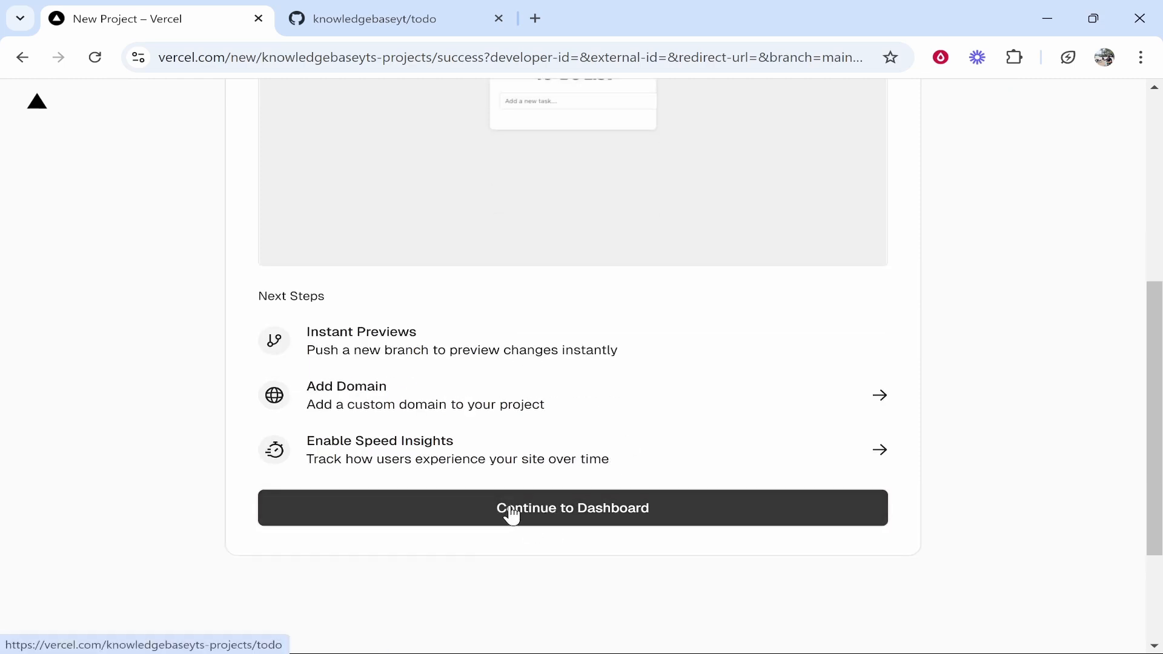
left_click(573, 509)
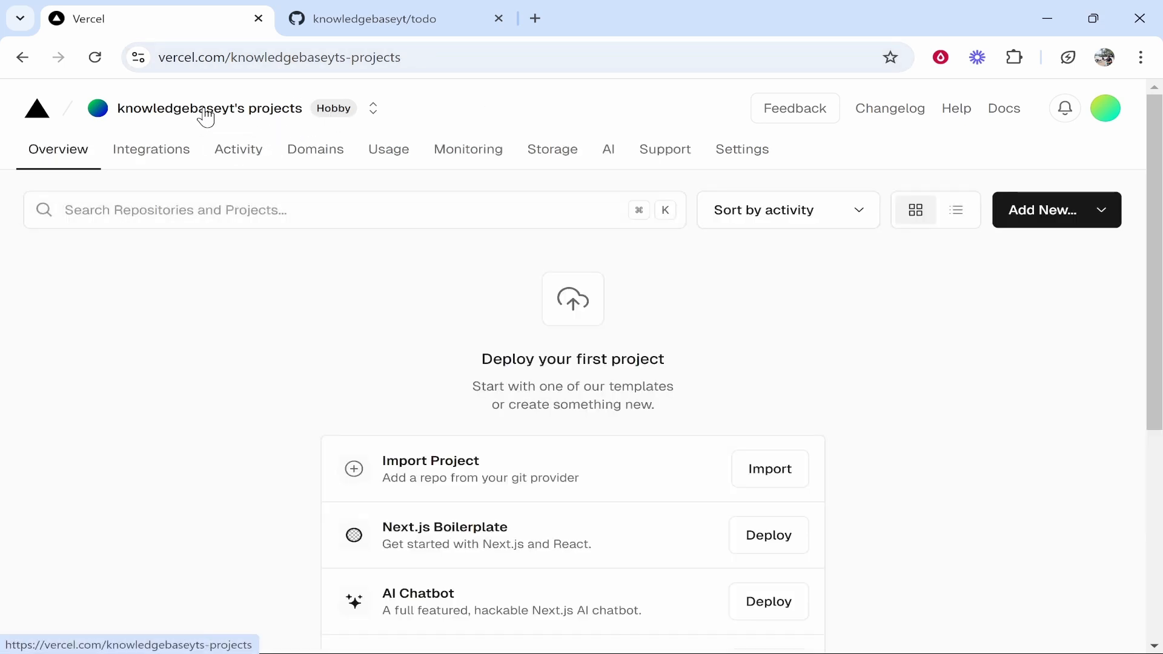
left_click(374, 108)
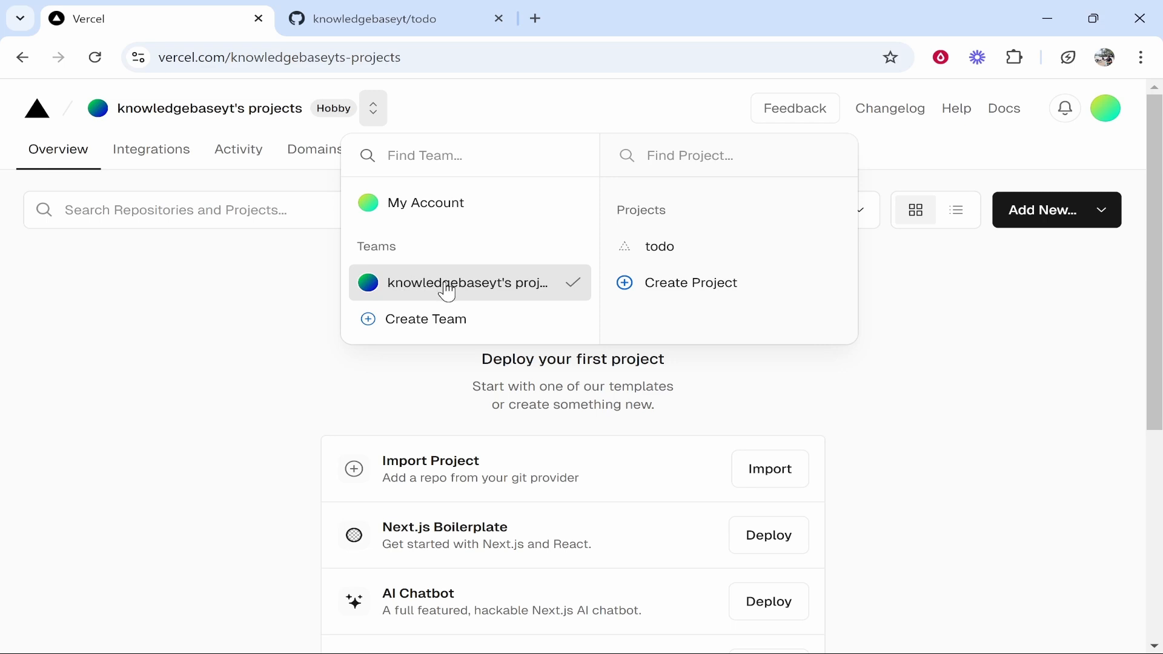
left_click(658, 246)
type("r")
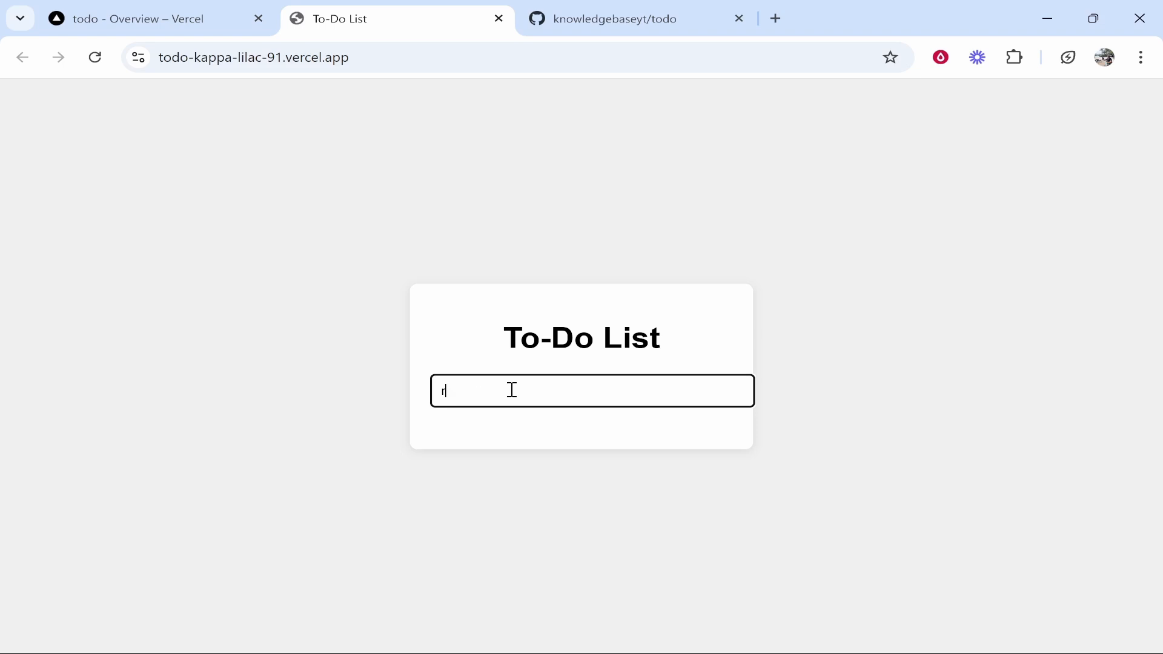
Step: Add a 'record video' task on the live site, then return to the todo overview
type("ecord video")
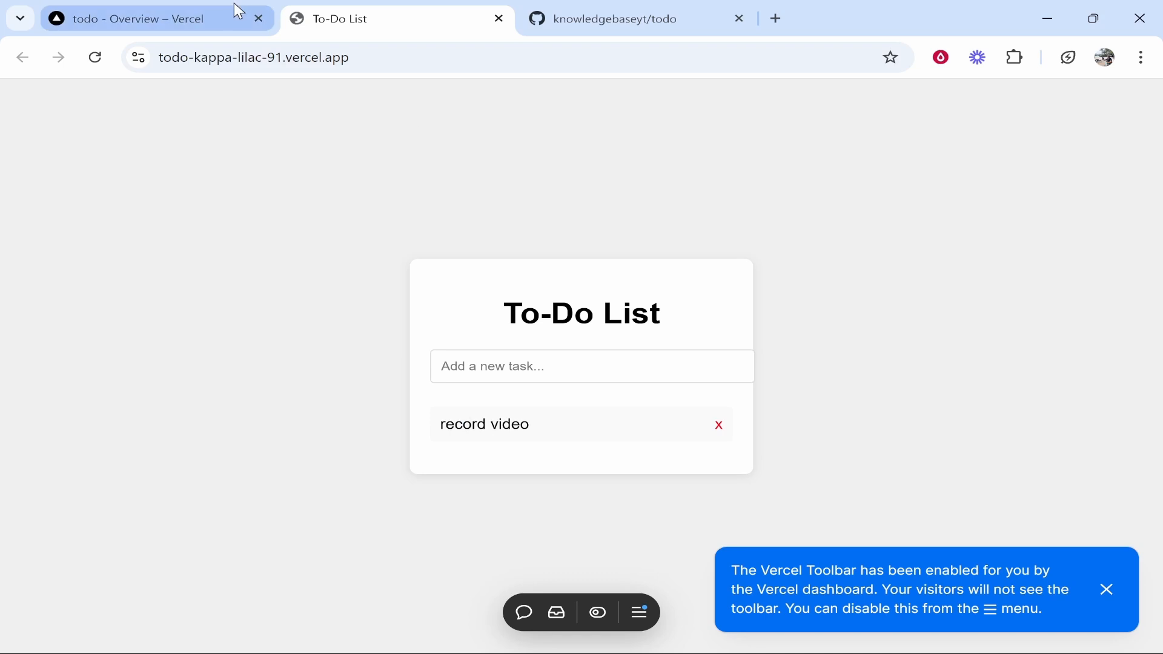
left_click(133, 19)
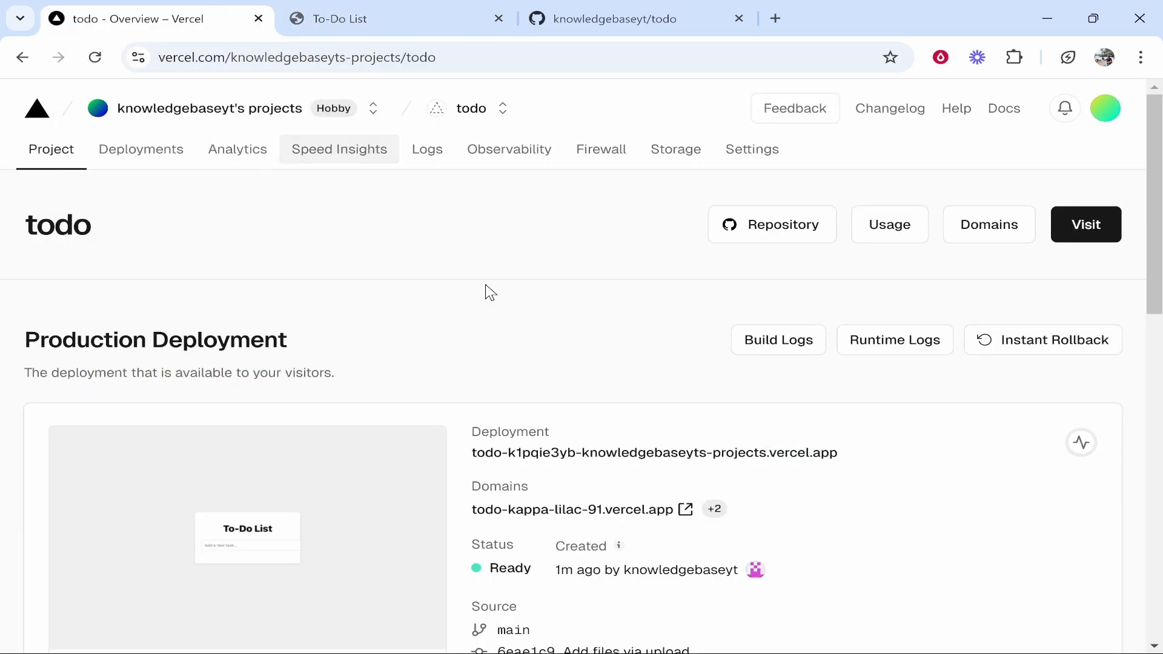
left_click(608, 19)
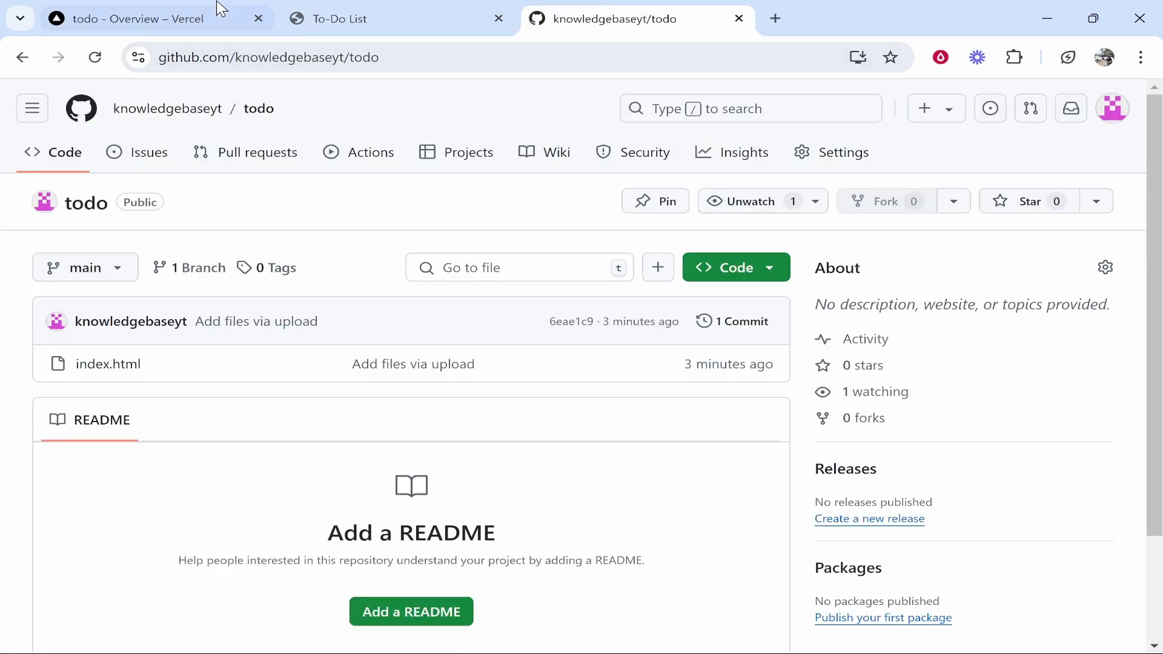
left_click(396, 19)
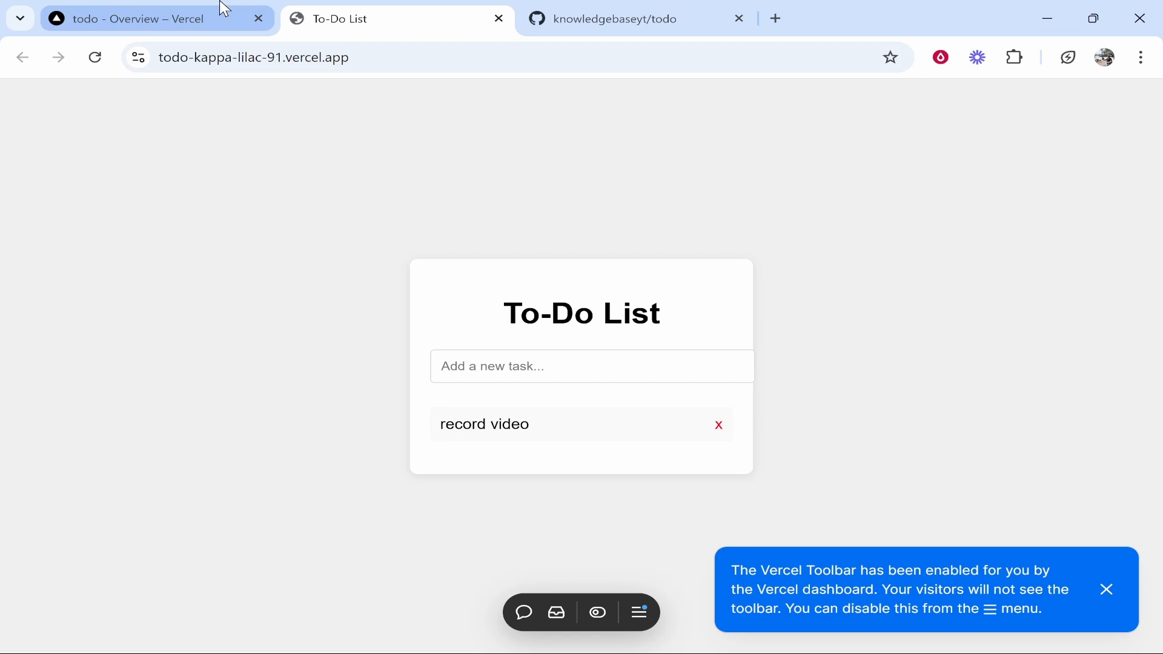
left_click(149, 18)
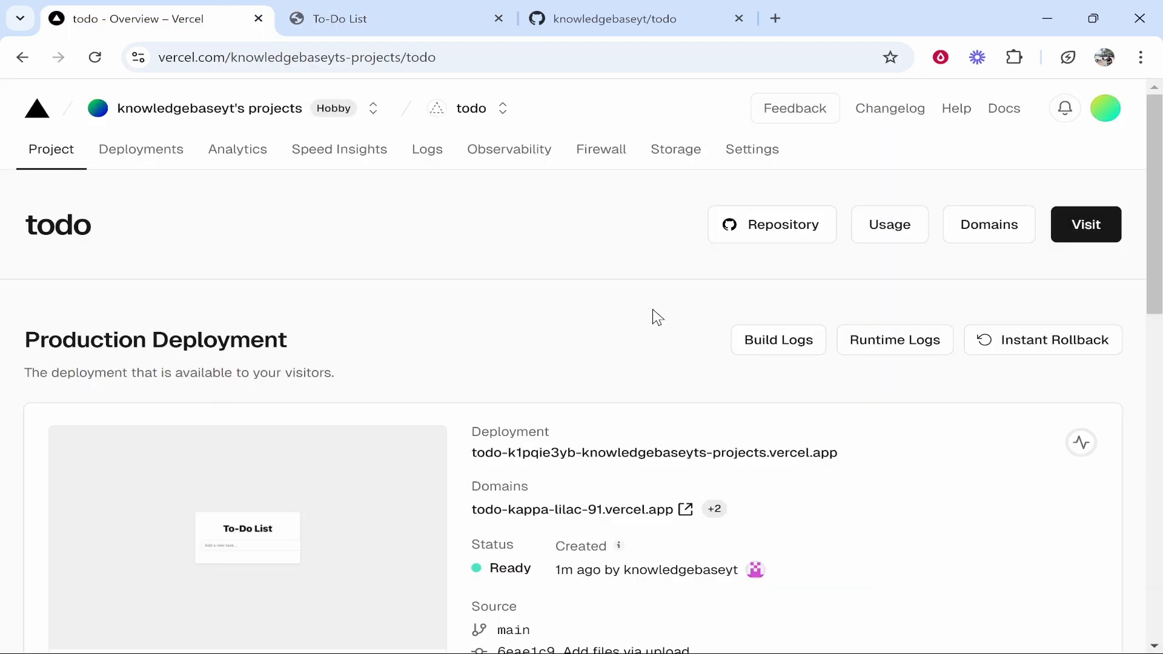